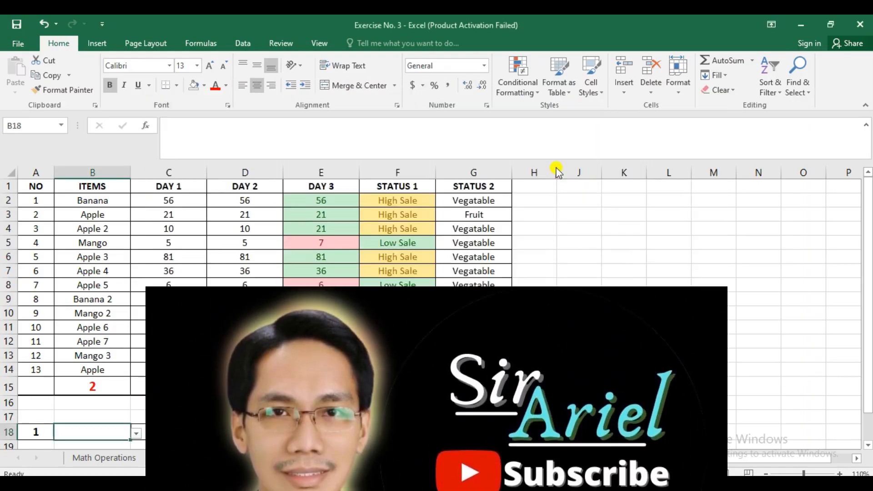
- Hide the column of lesson topics, from COUNTIF to VLOOK UP TOOL, leaving the sales table visible
left_click(195, 458)
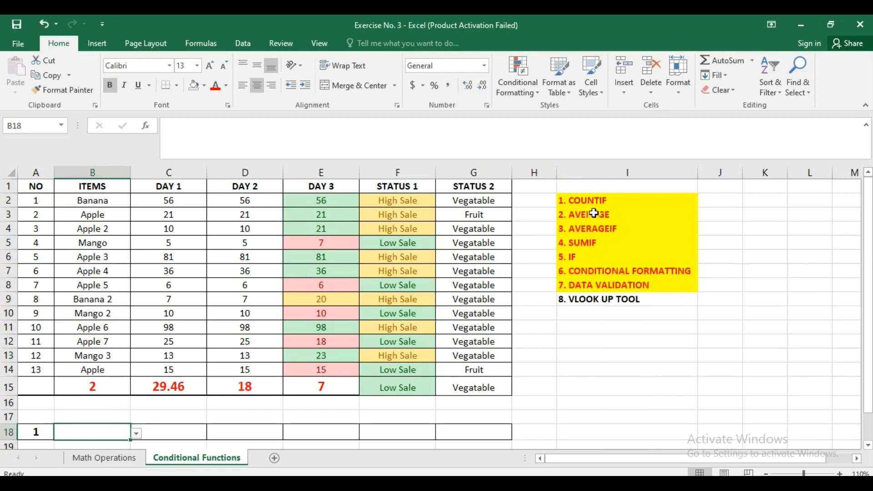
left_click(599, 228)
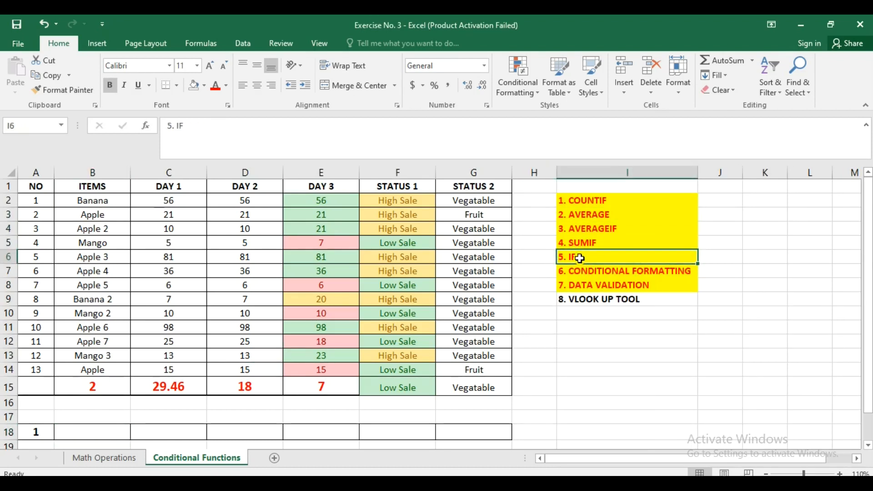
left_click(624, 271)
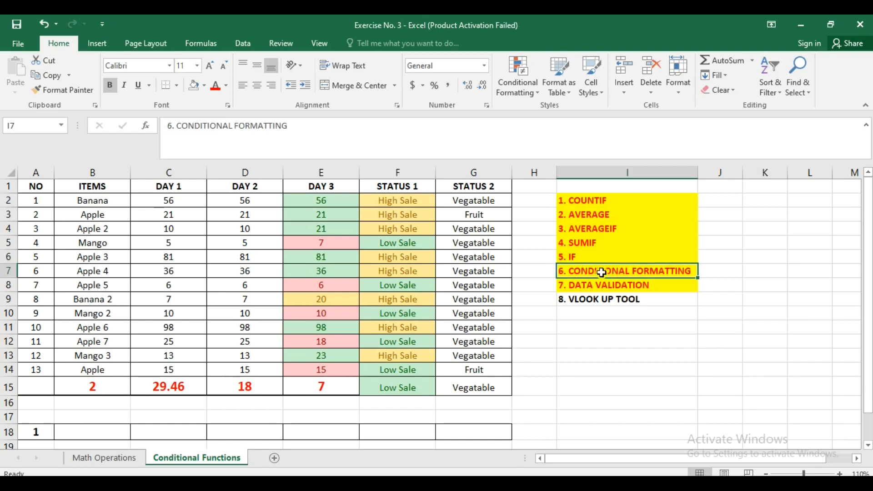
left_click(603, 285)
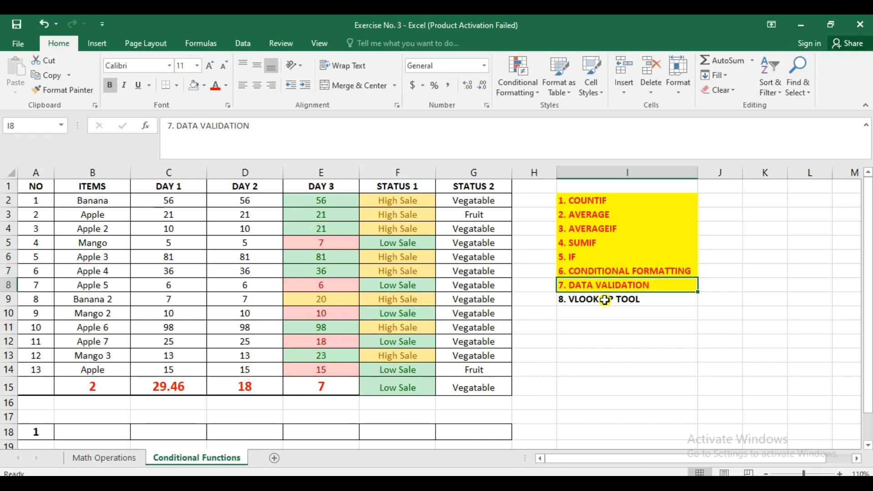
left_click(626, 300)
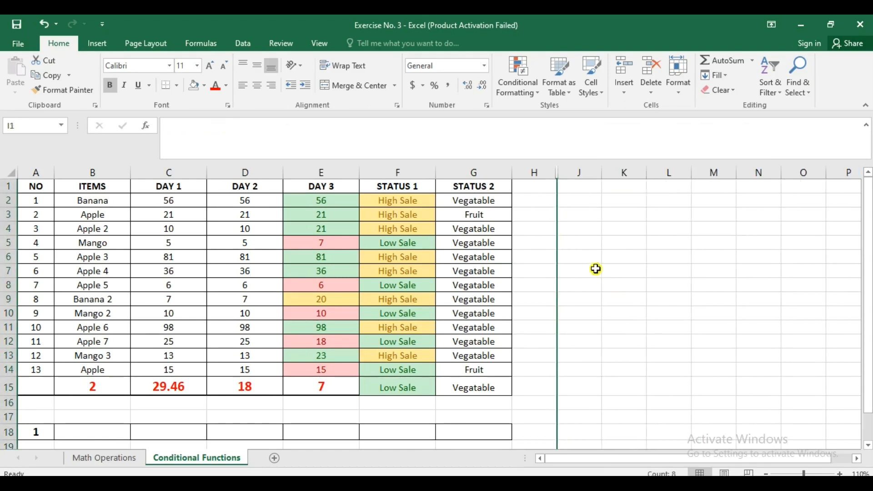
left_click(578, 271)
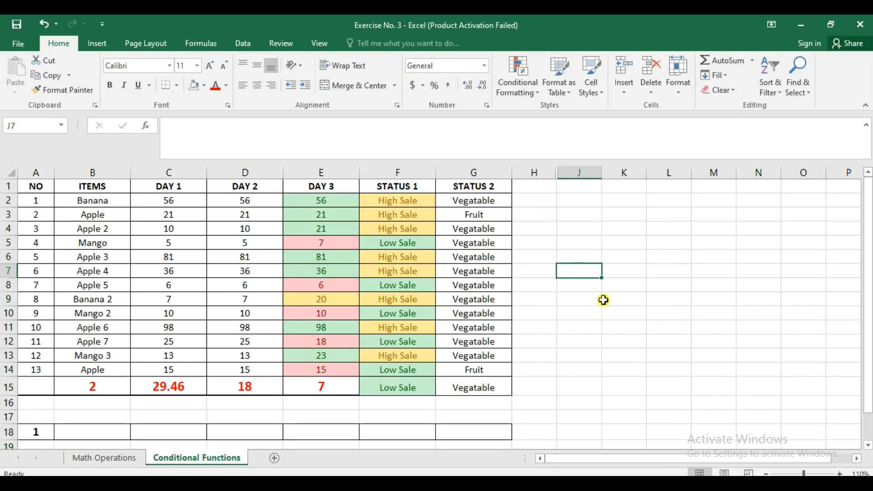
mouse_move(597, 281)
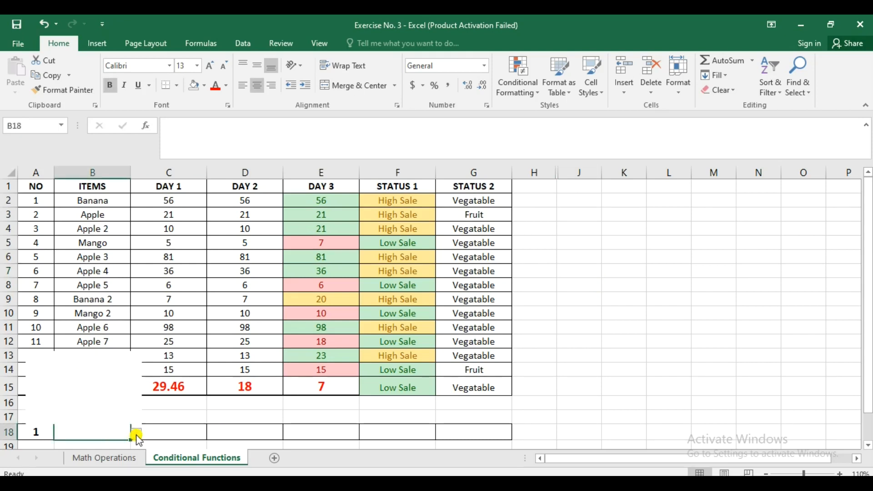
left_click(136, 434)
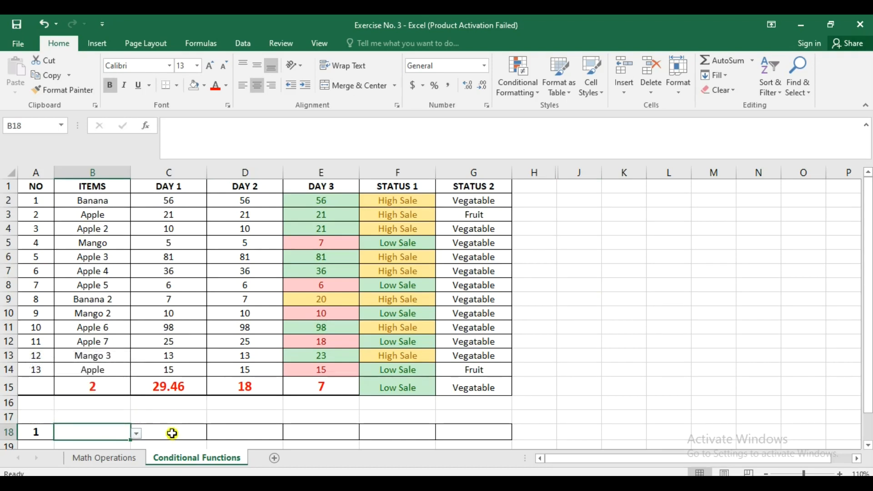
left_click(168, 432)
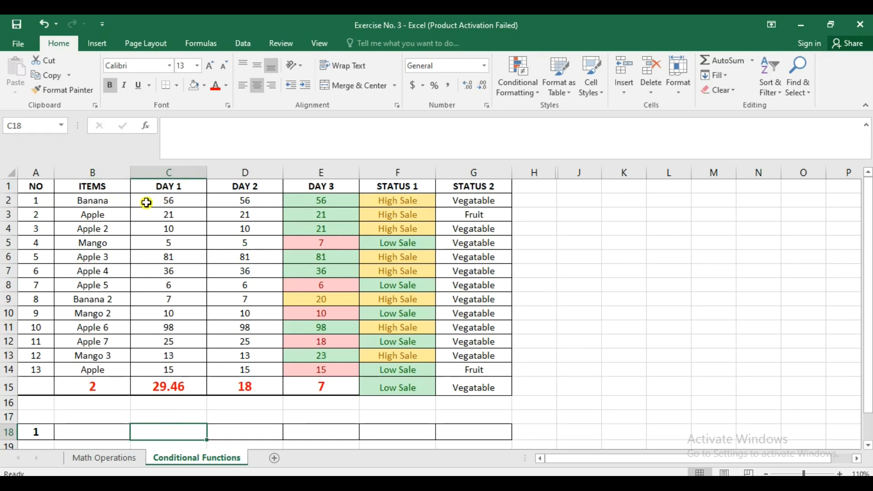
mouse_move(167, 430)
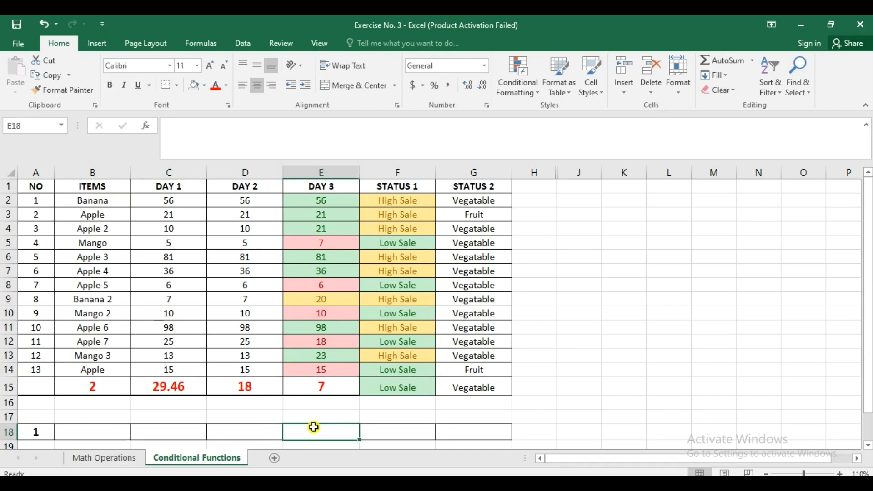
left_click(473, 431)
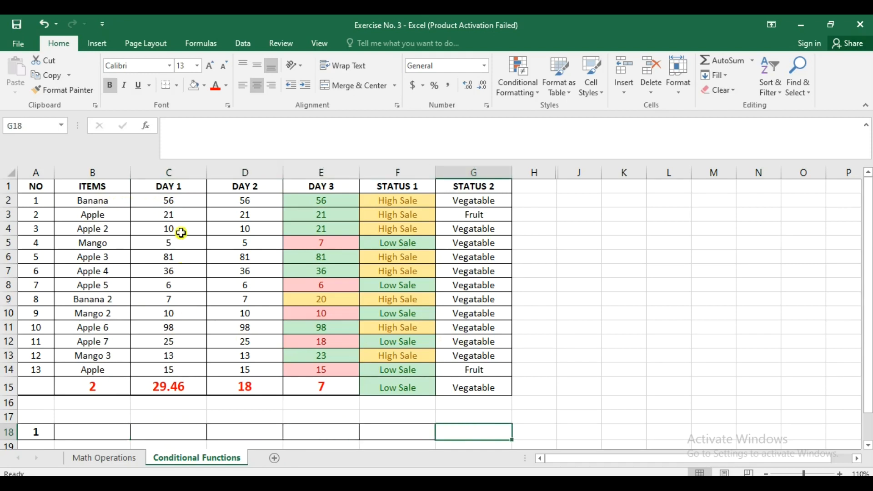
left_click(168, 201)
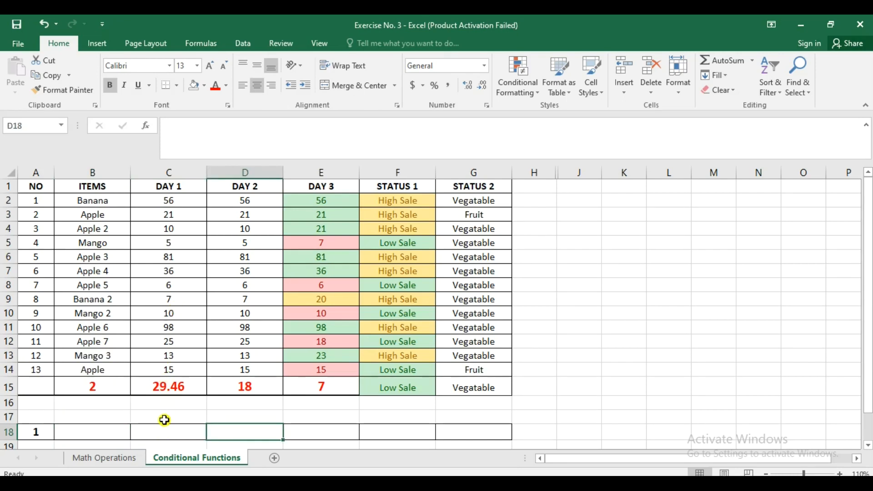
left_click(168, 432)
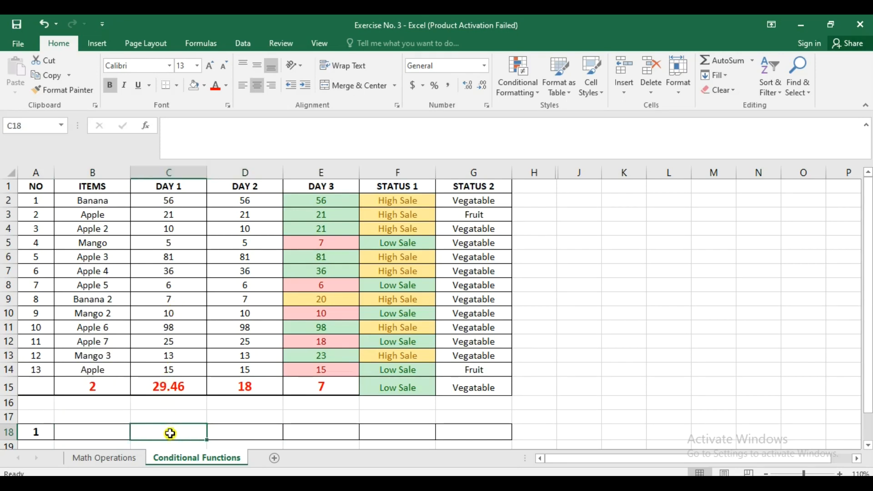
mouse_move(177, 431)
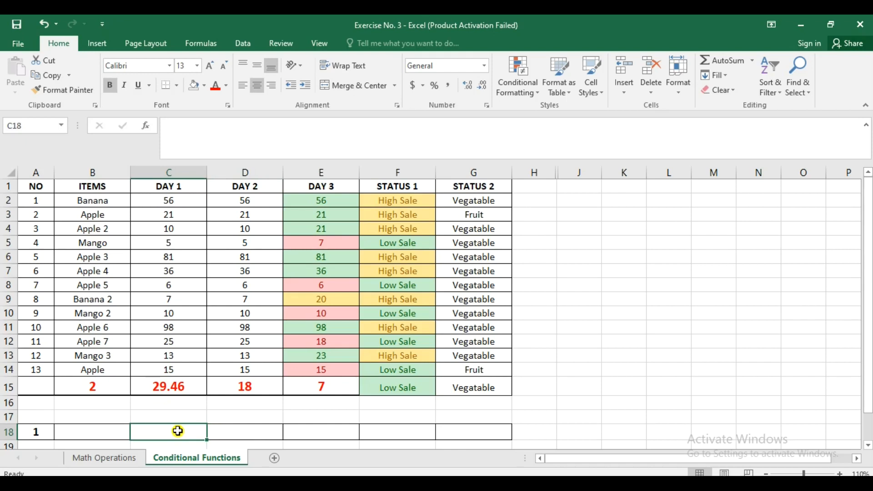
- Start a VLOOKUP formula in C18 and dismiss the formula warning
type("=")
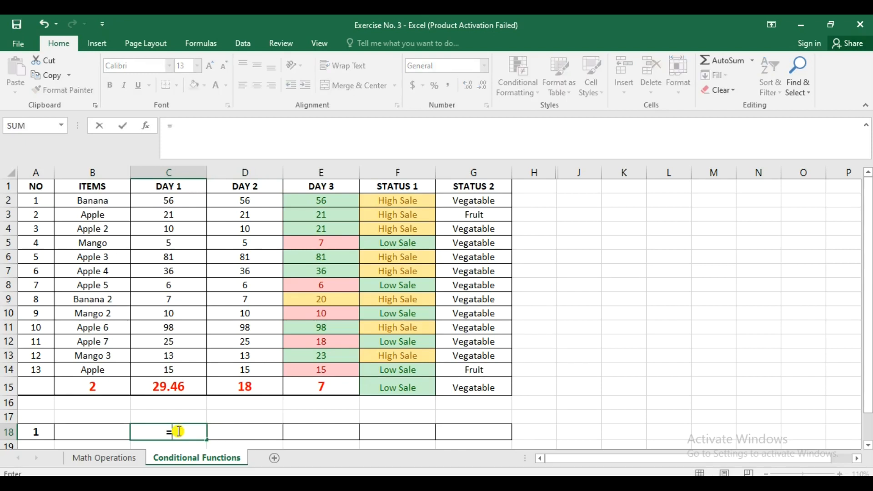
type("vloo")
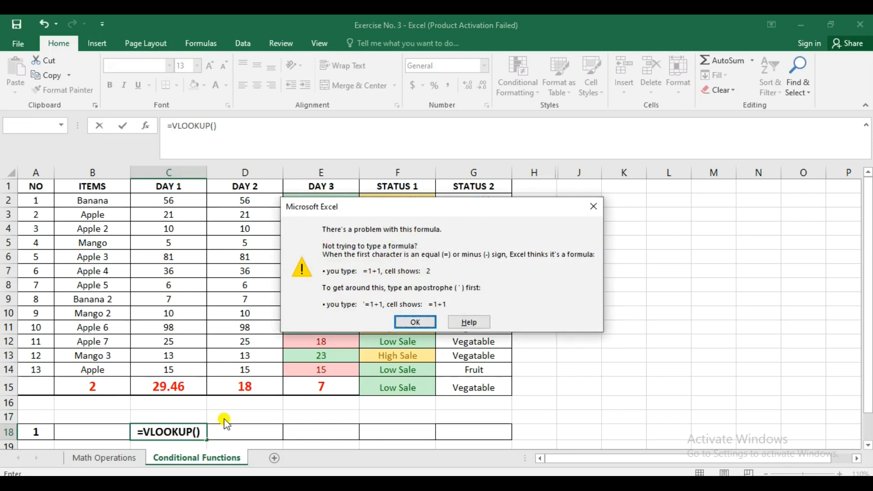
left_click(414, 322)
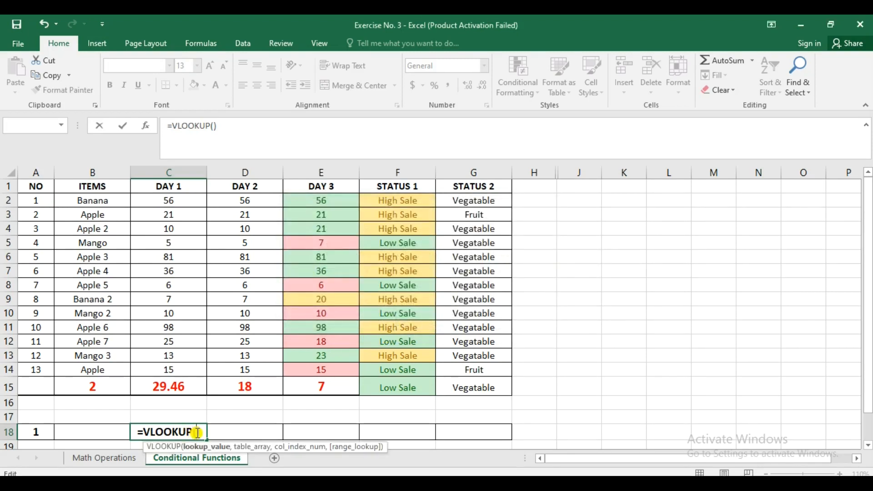
mouse_move(218, 372)
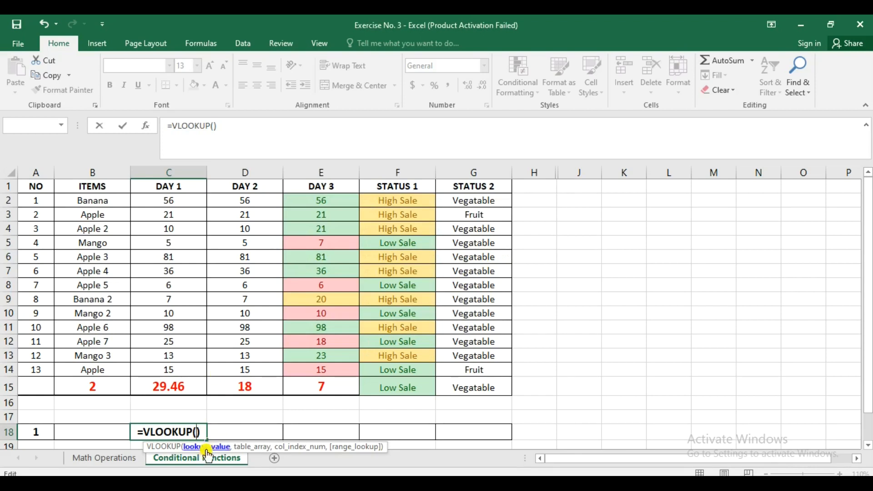
mouse_move(260, 448)
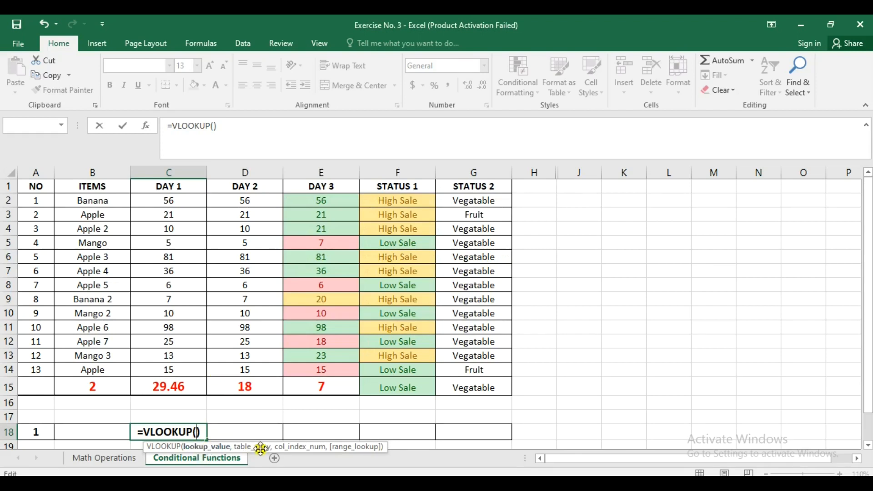
mouse_move(315, 459)
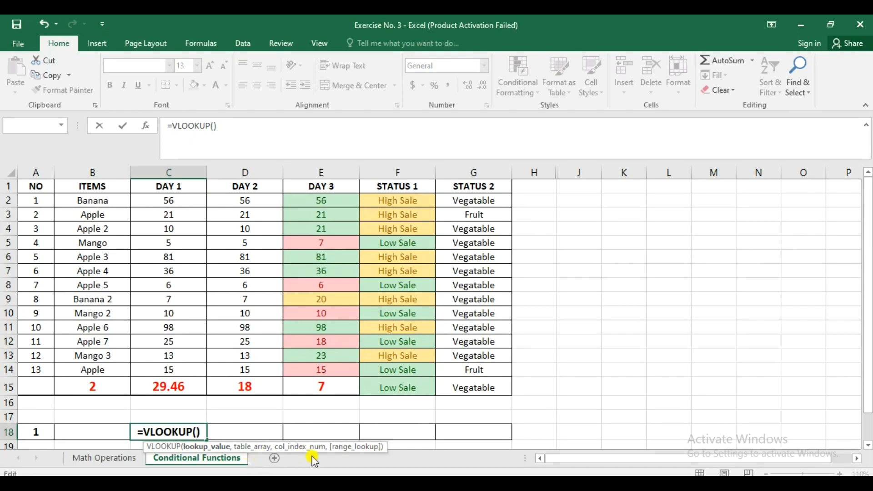
mouse_move(322, 462)
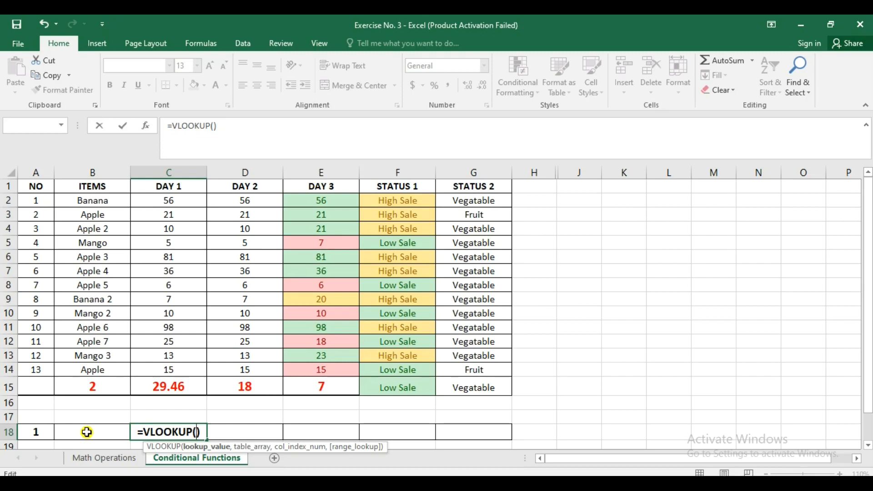
mouse_move(92, 186)
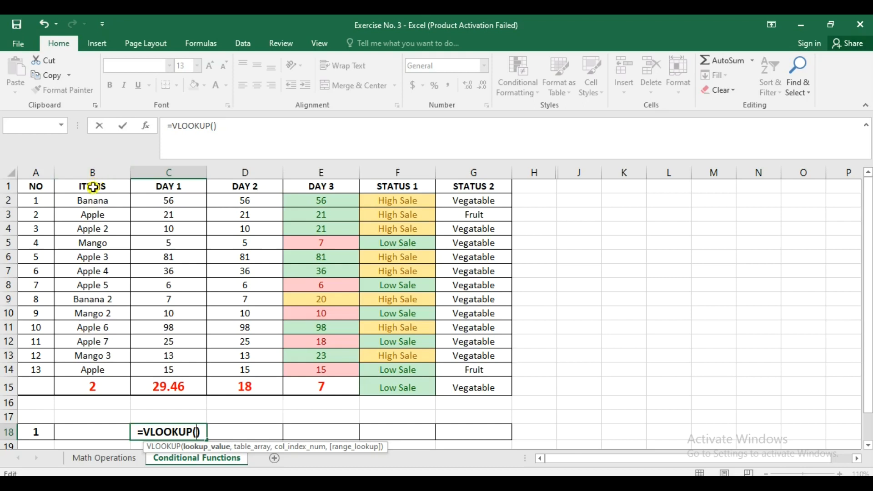
mouse_move(294, 420)
type("b18")
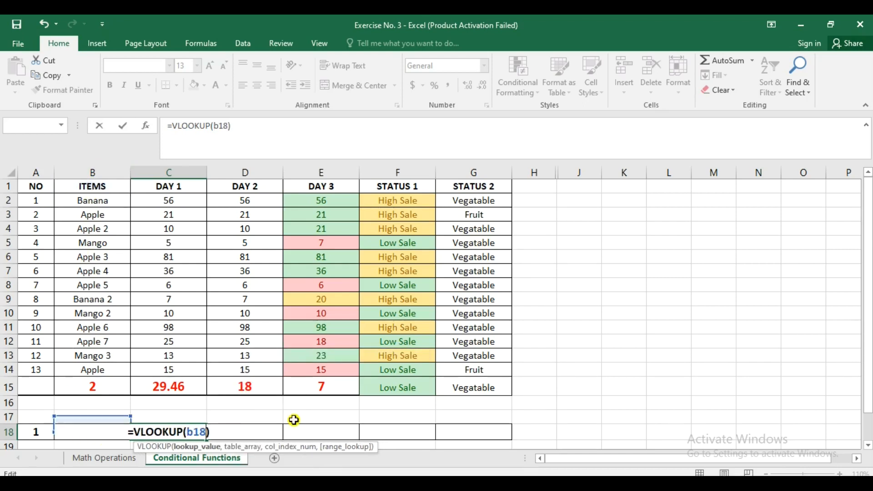
- Add B2:G14 as the VLOOKUP table range after the B18 lookup value
type(",")
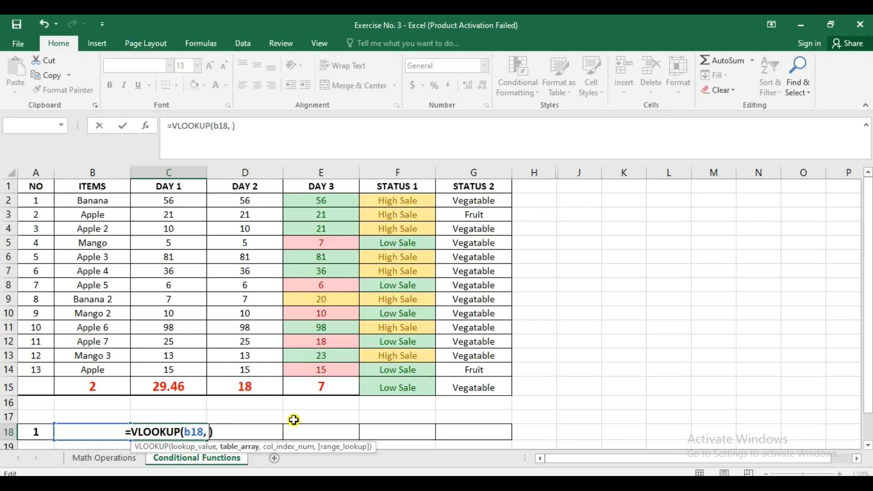
mouse_move(181, 283)
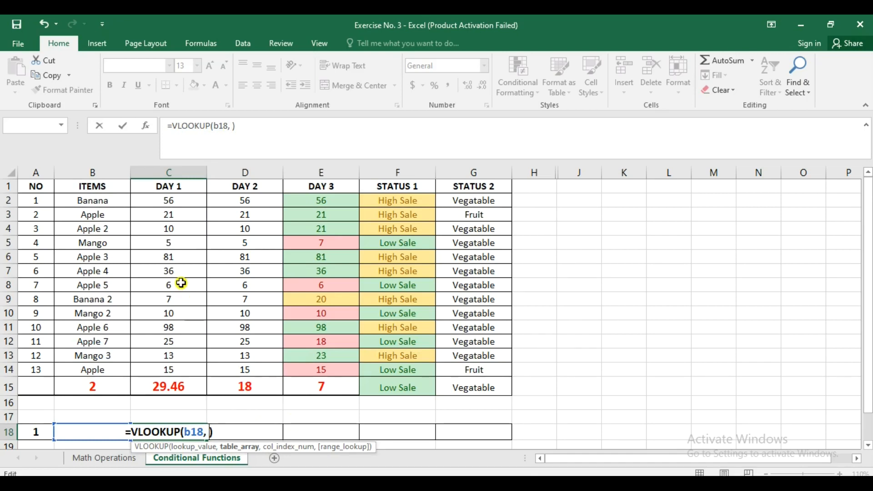
mouse_move(104, 201)
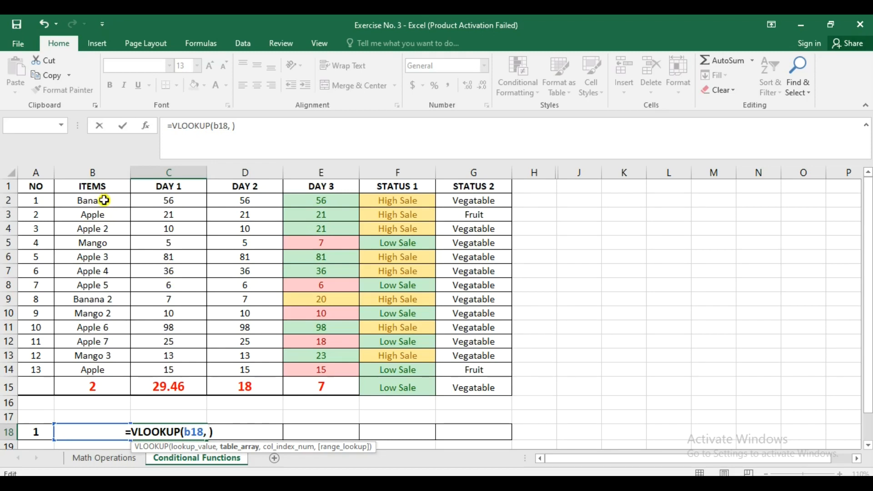
left_click_drag(92, 200, 321, 370)
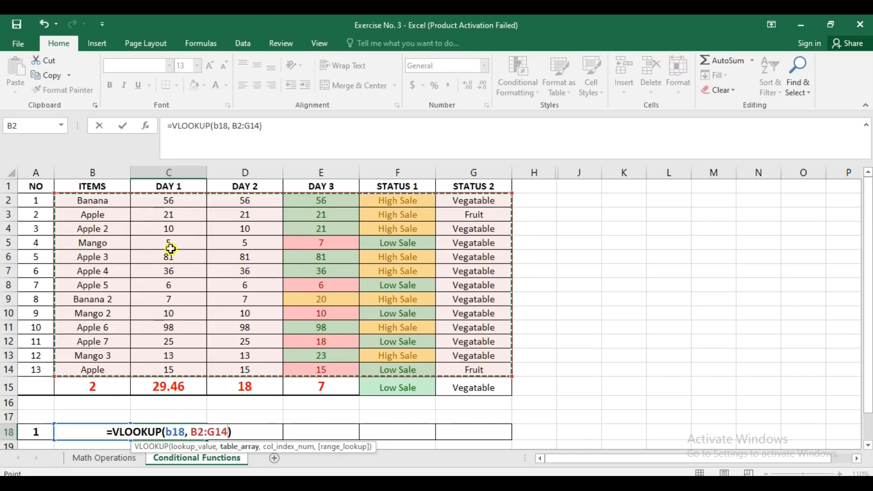
mouse_move(321, 263)
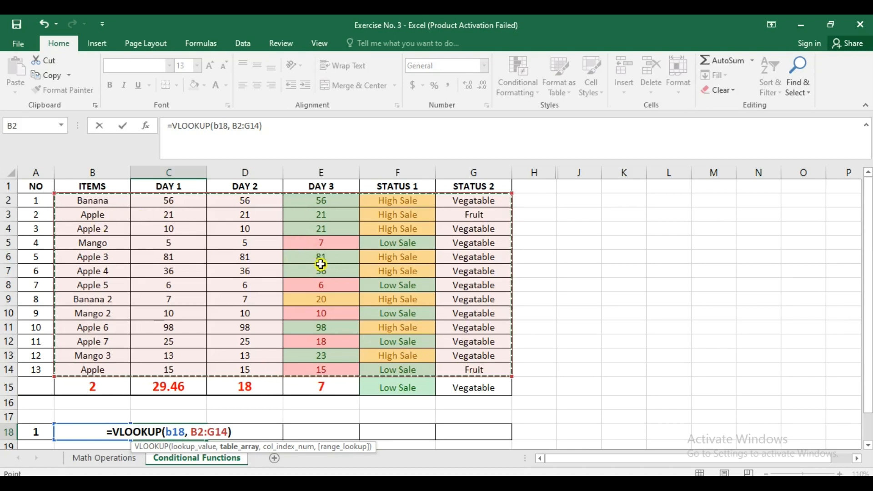
- Finish the VLOOKUP with column index 2 and FALSE for an exact match
type(",")
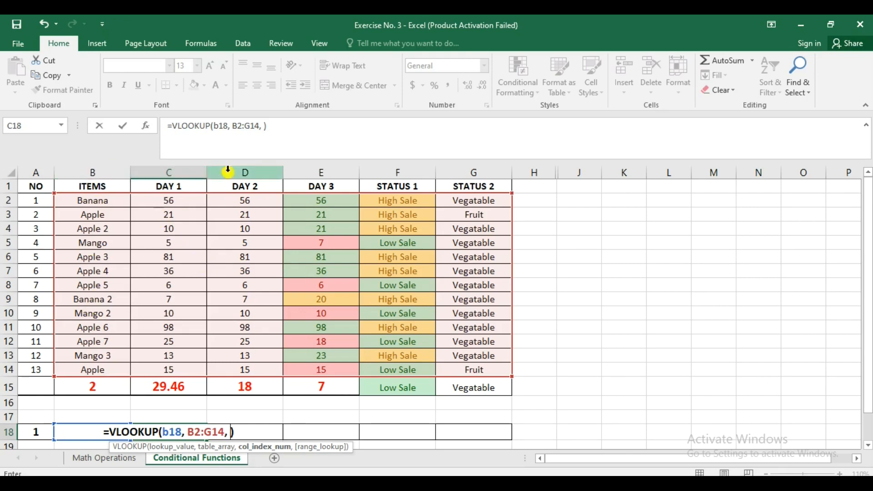
mouse_move(397, 171)
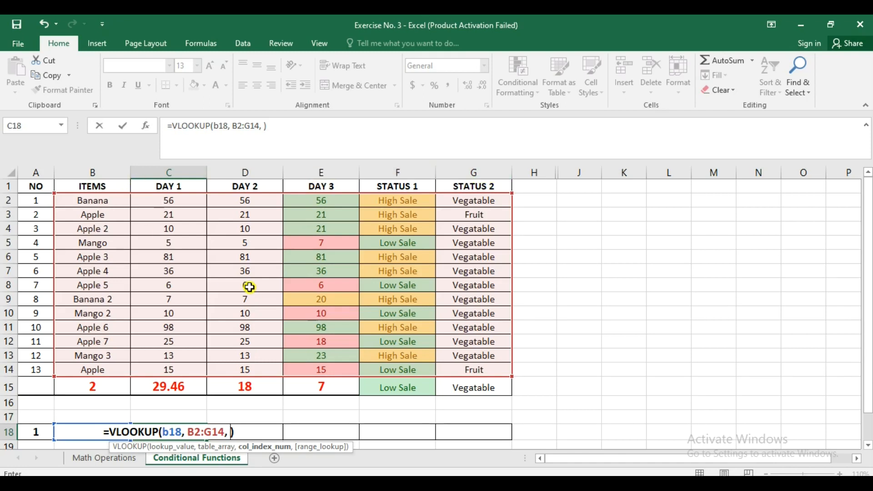
type("2")
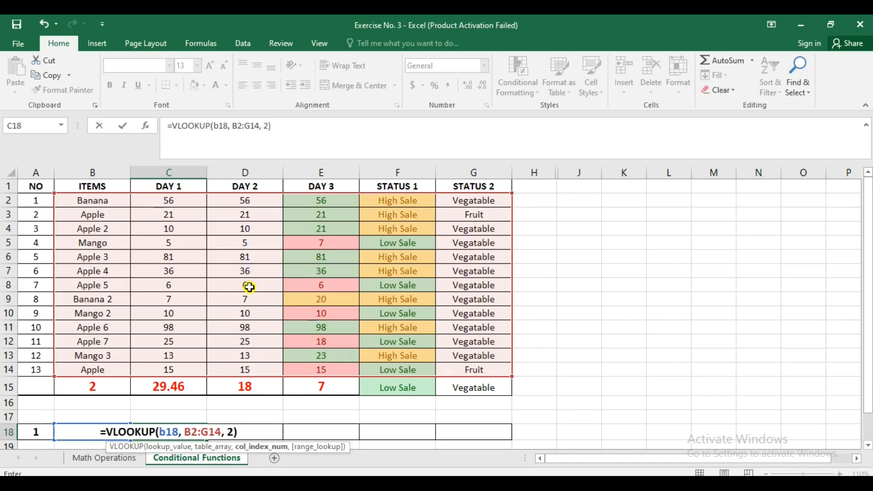
type(",")
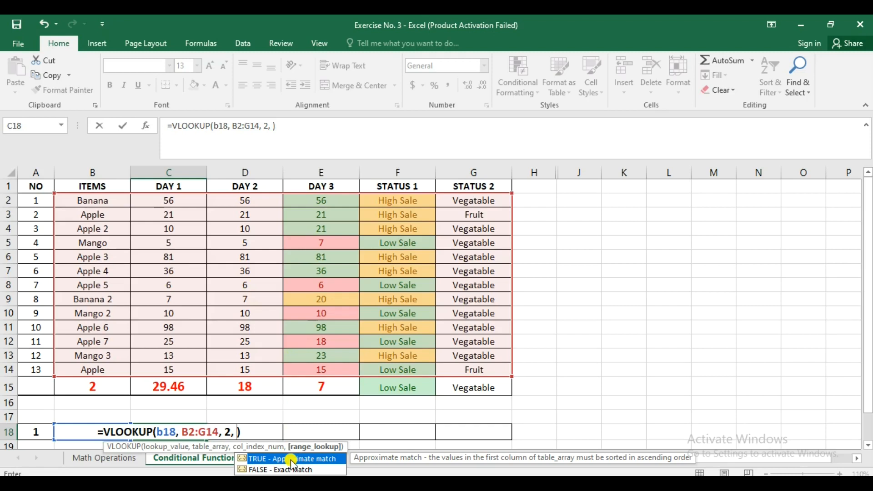
mouse_move(289, 469)
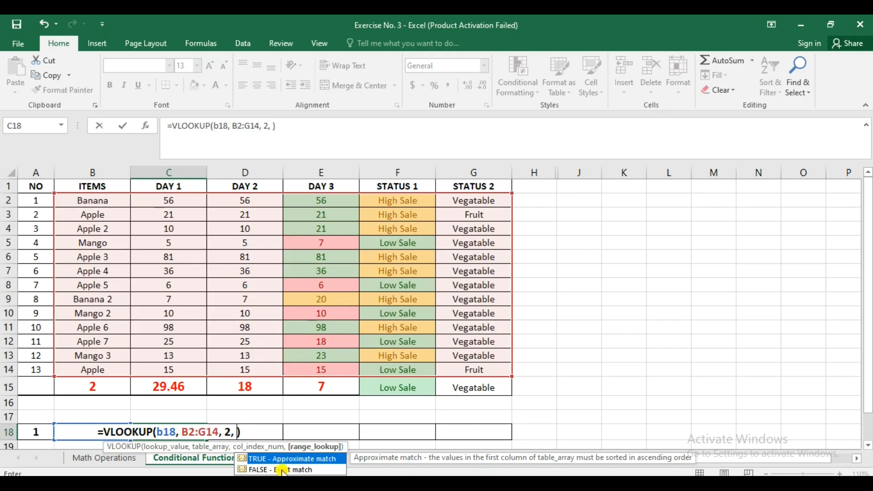
type("fal")
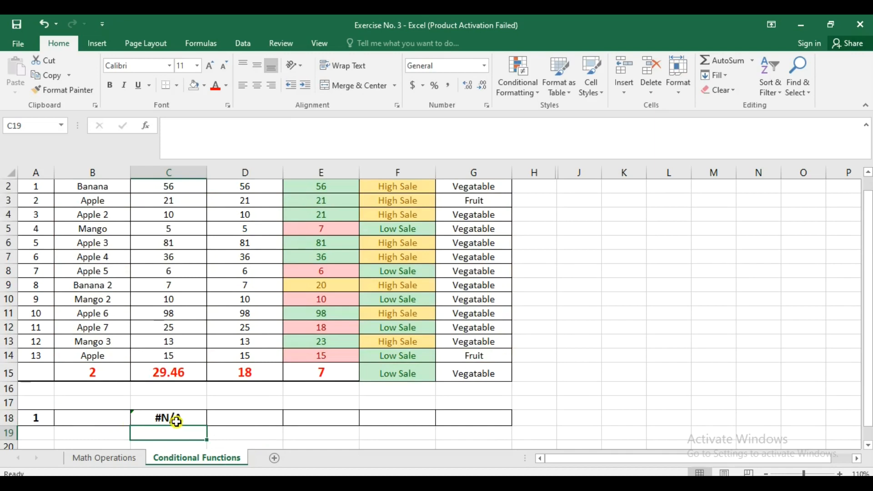
- Test the lookup by choosing items from the B18 drop-down, ending on Mango
left_click(117, 418)
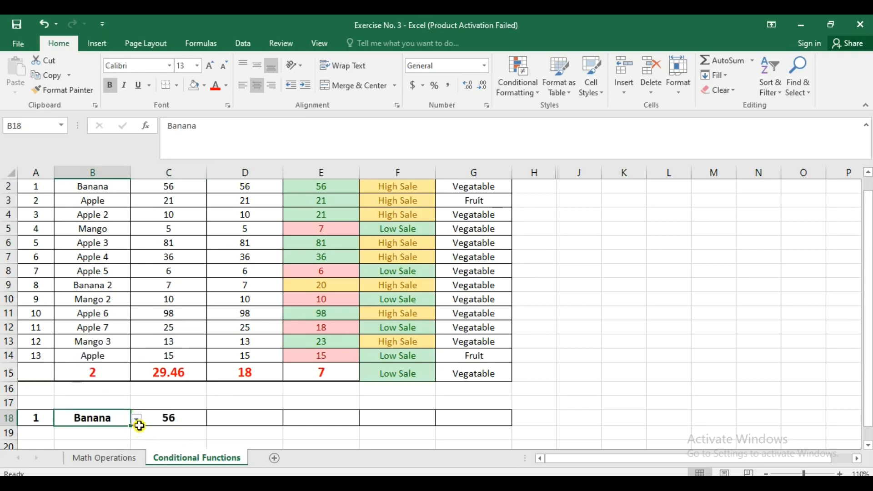
left_click(136, 417)
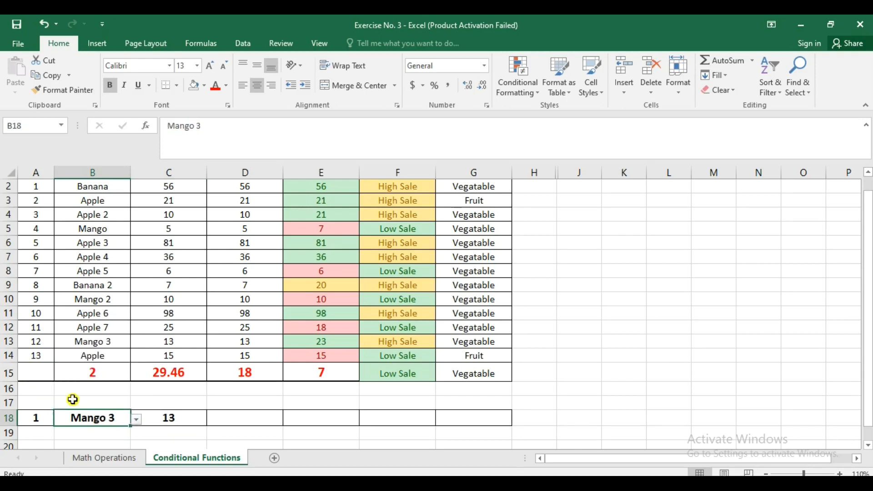
left_click(320, 418)
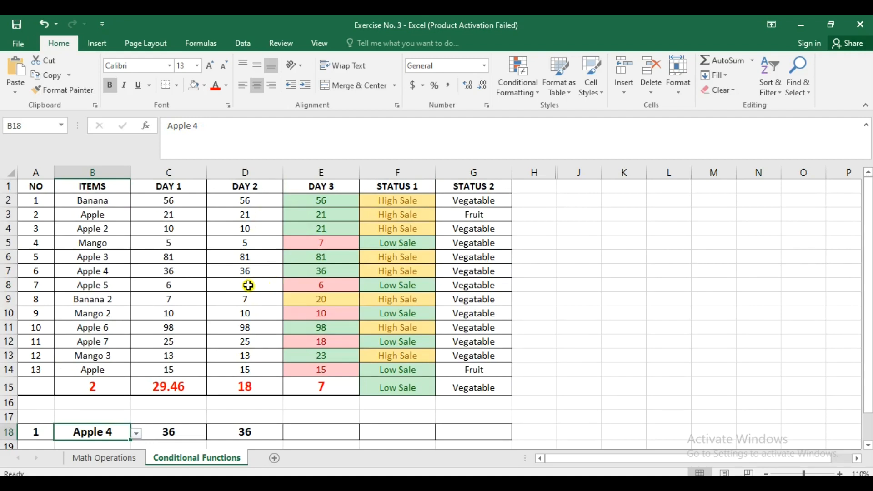
left_click(136, 432)
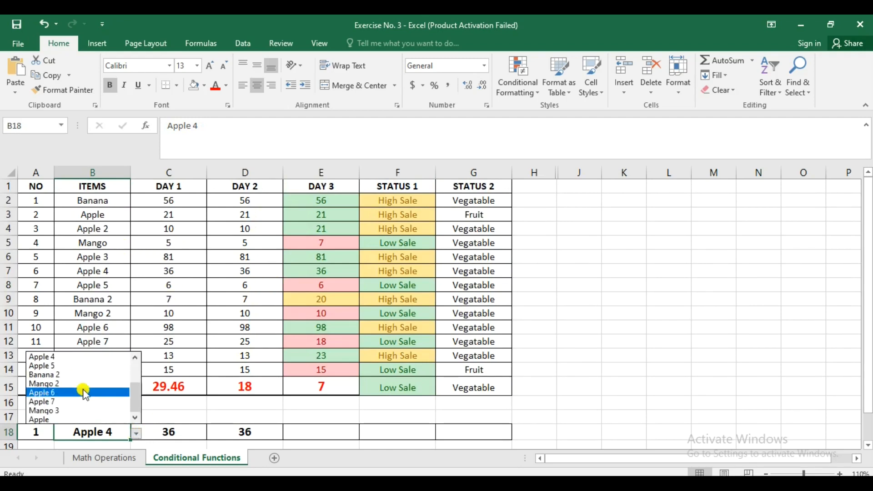
left_click(136, 357)
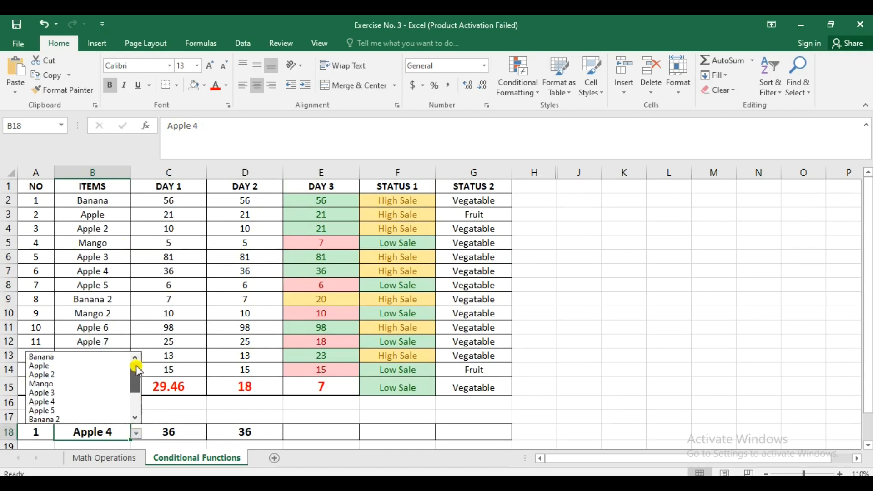
left_click(42, 383)
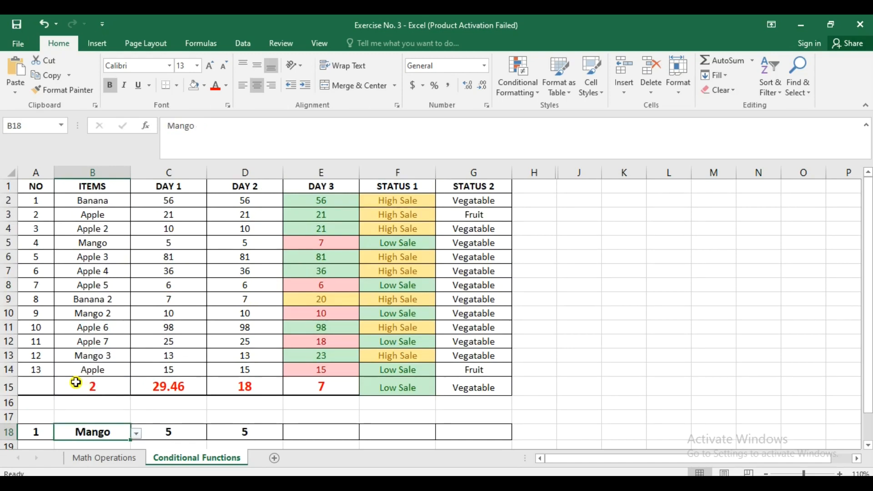
mouse_move(275, 247)
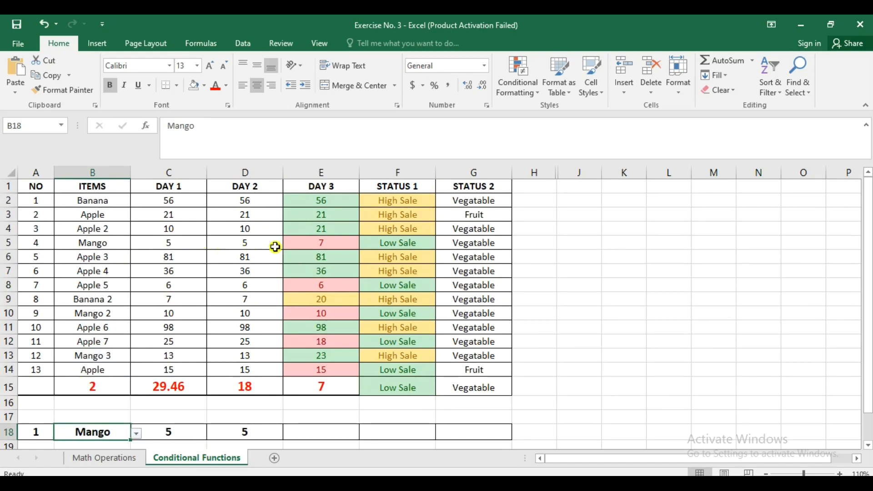
mouse_move(233, 248)
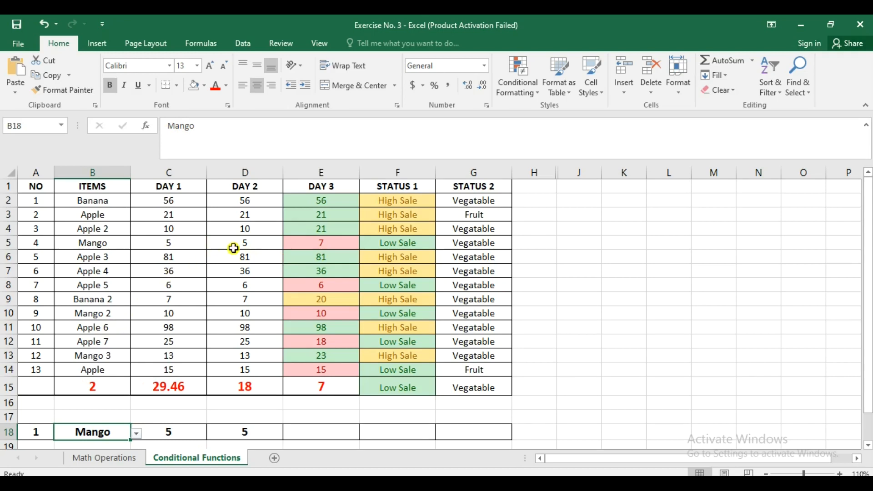
- Edit DAY 2 values for Mango and Banana 2, entering figures like 20 and 31
left_click(243, 242)
type("6")
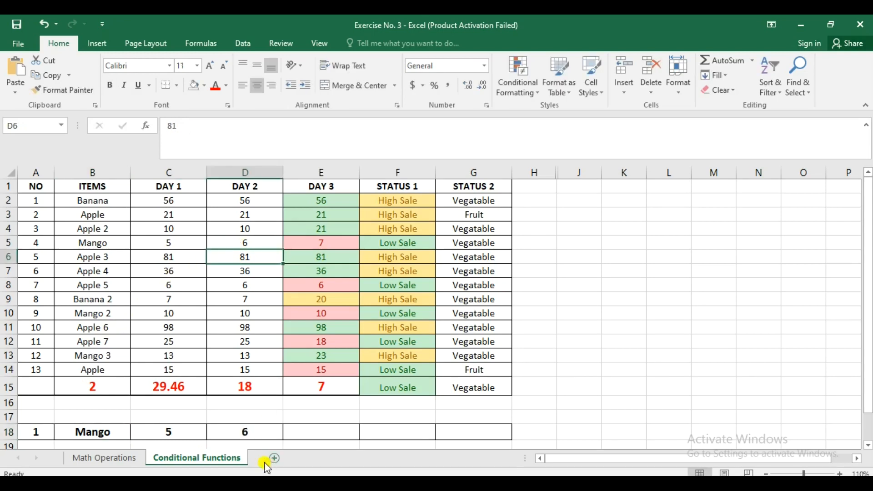
mouse_move(249, 310)
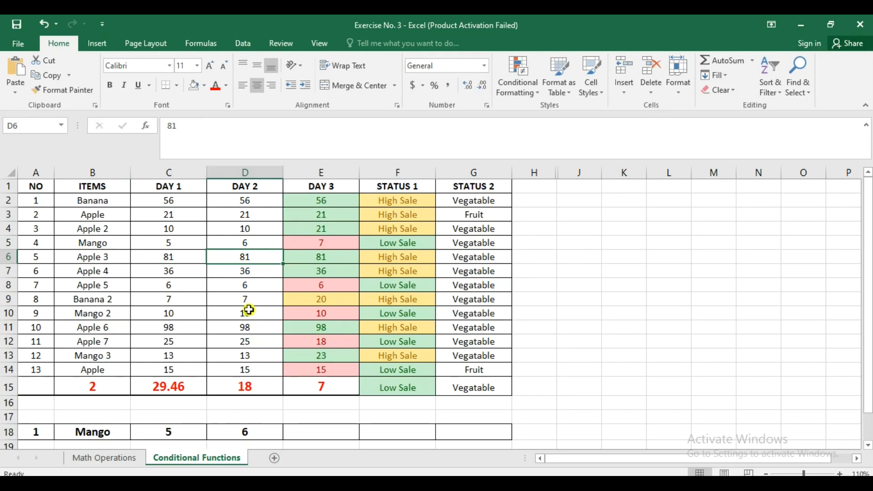
left_click(245, 312)
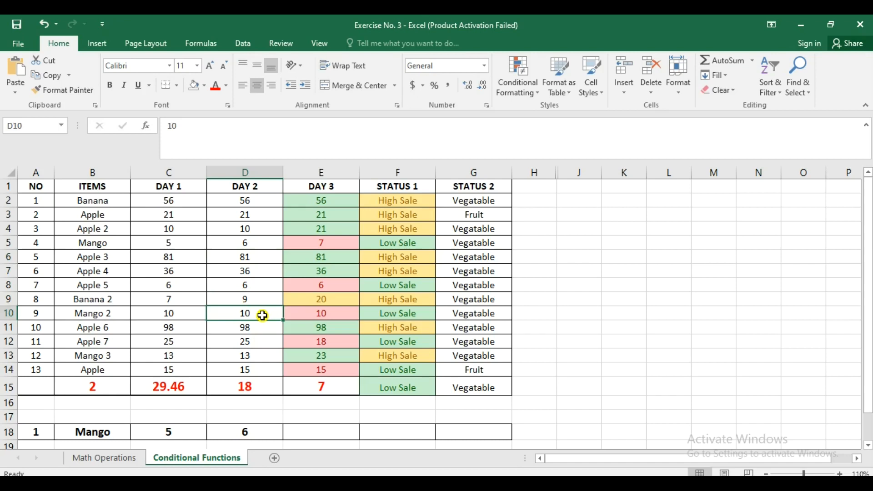
type("20")
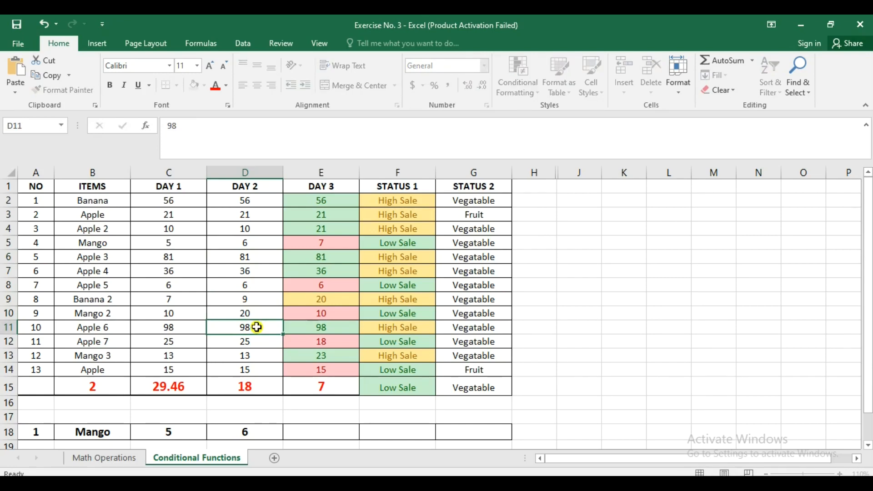
type("31")
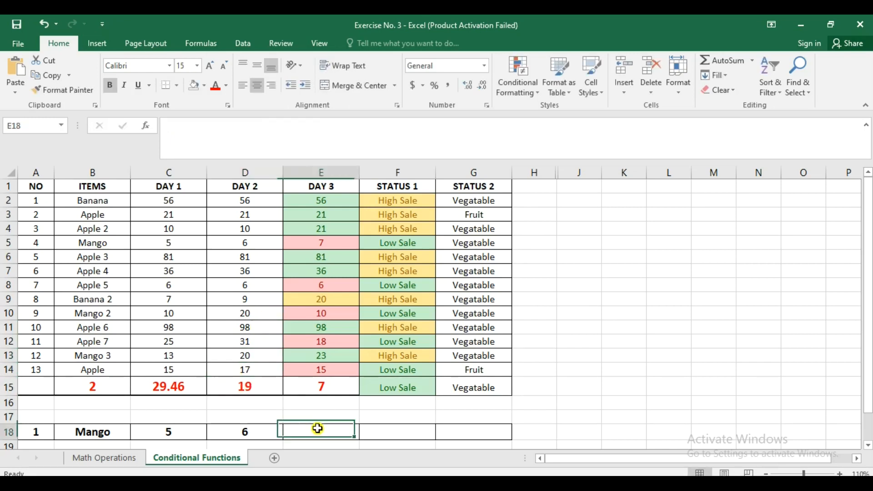
- Add VLOOKUP formulas on B18 over B2:G14 for DAY 3 through STATUS 2
left_click(245, 431)
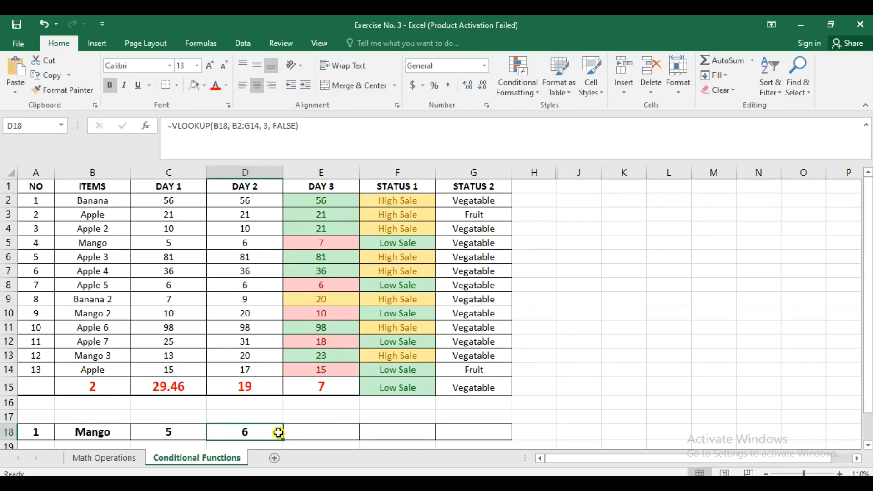
mouse_move(306, 432)
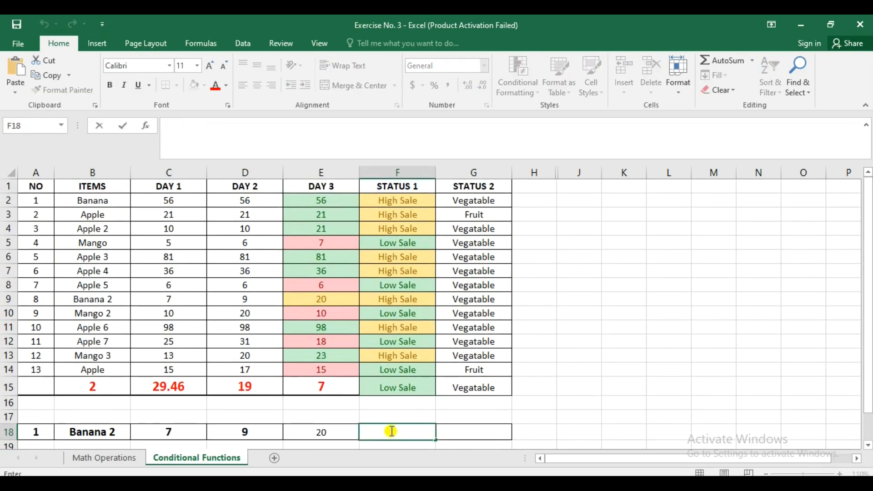
type("=VLOOKUP(B18, B2:G14, 2, FALSE)")
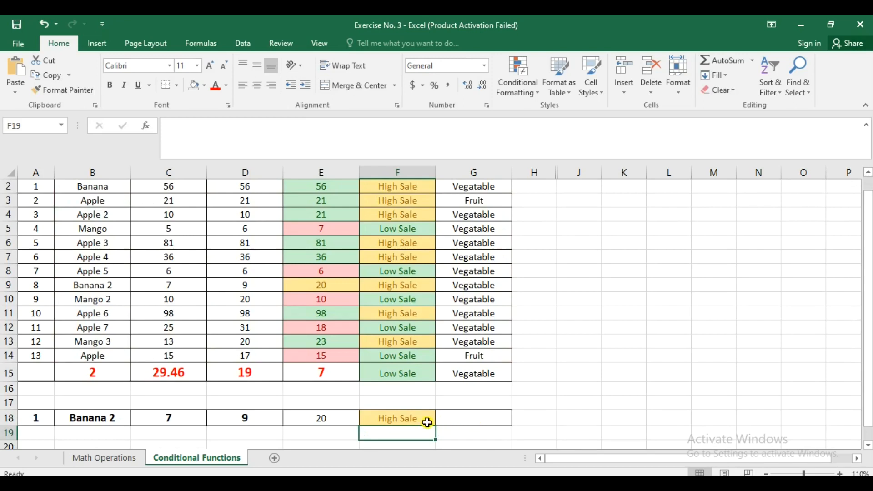
mouse_move(414, 419)
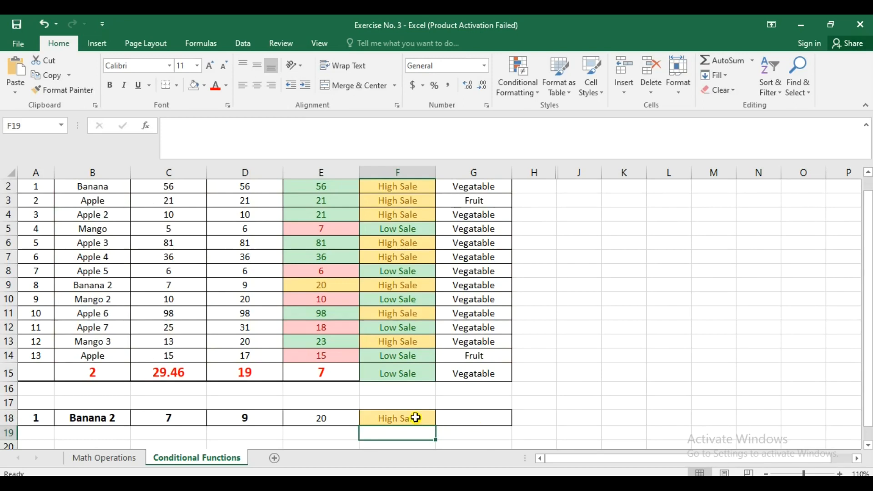
left_click(397, 417)
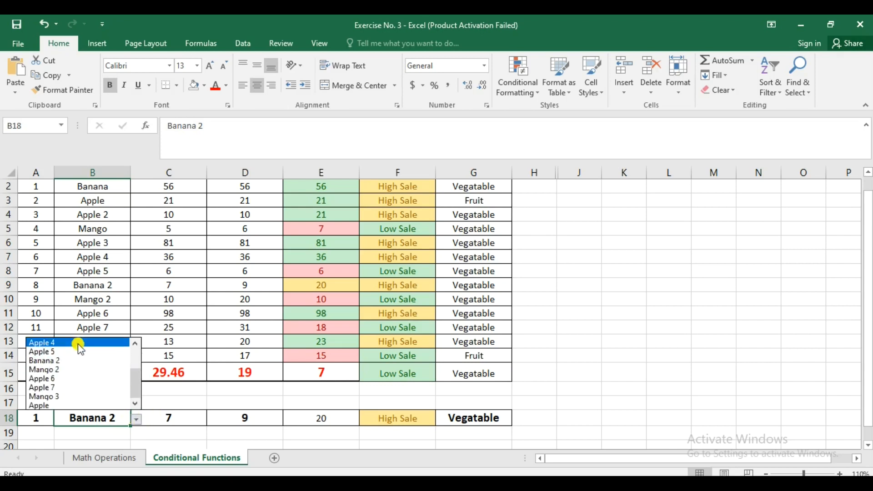
- Switch the row 18 item to Apple, showing 21, 21, 21, High Sale and Fruit
left_click(41, 342)
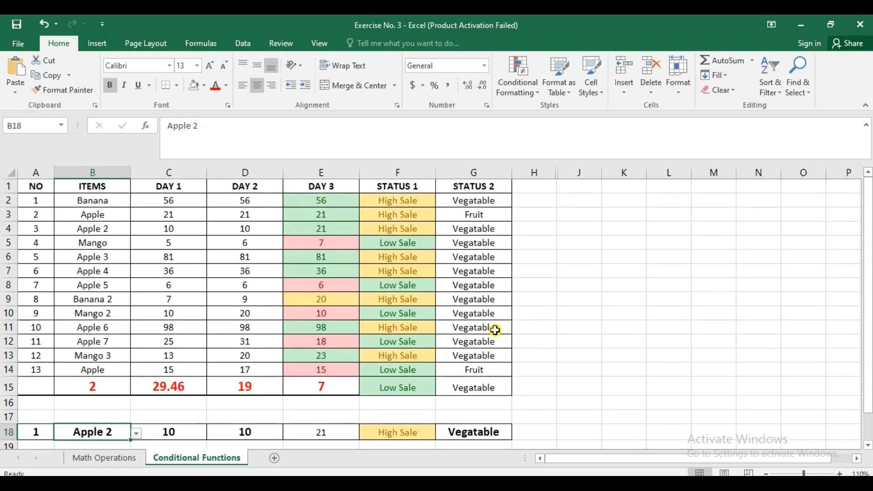
mouse_move(119, 216)
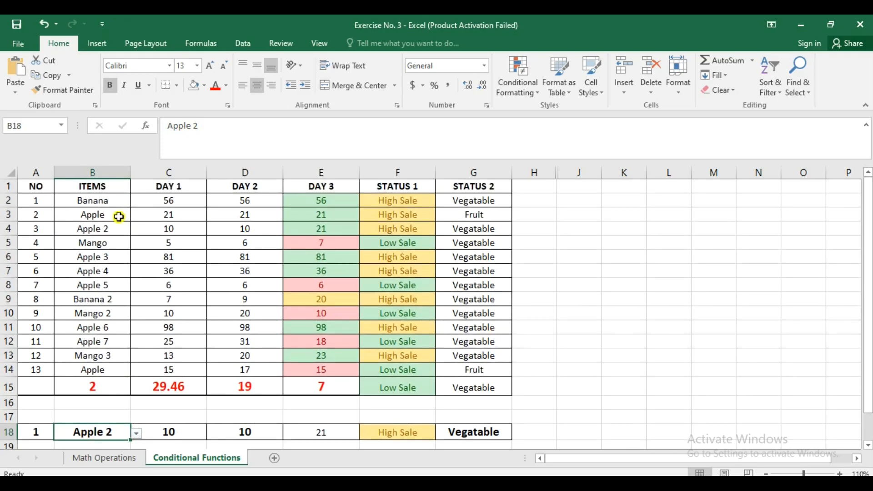
left_click(135, 432)
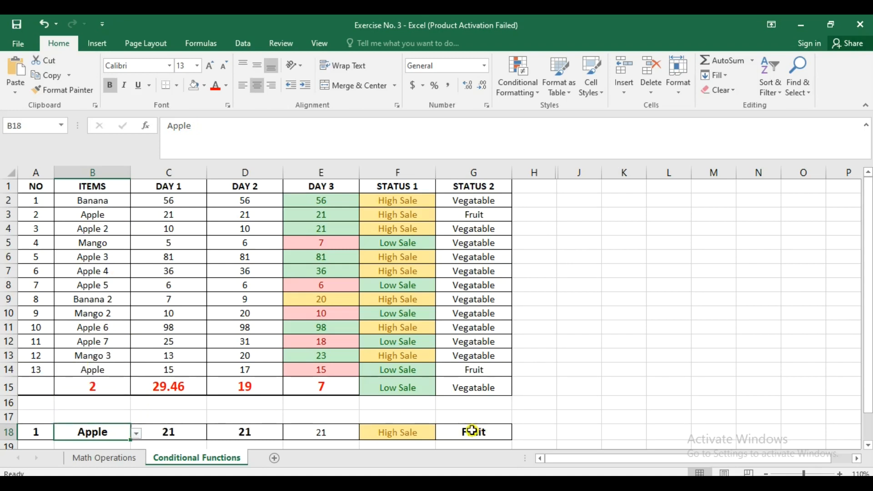
left_click(473, 431)
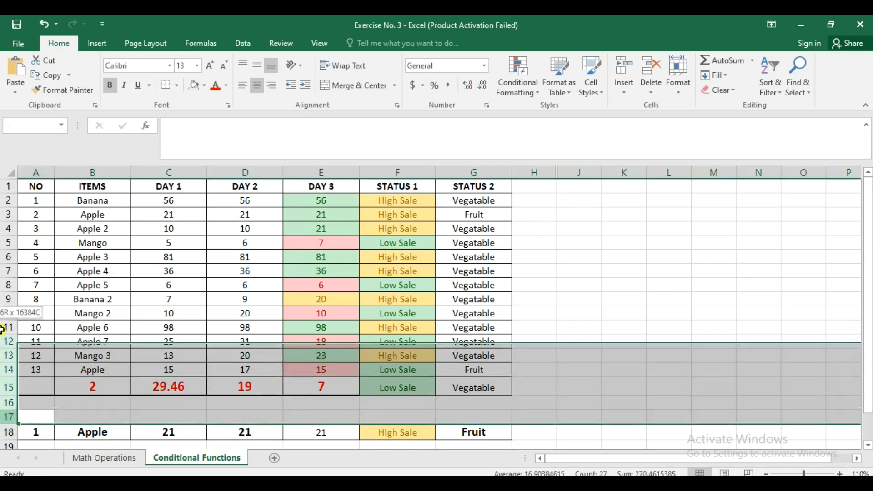
- Open the context menu for the selected source rows 2–17
right_click(142, 261)
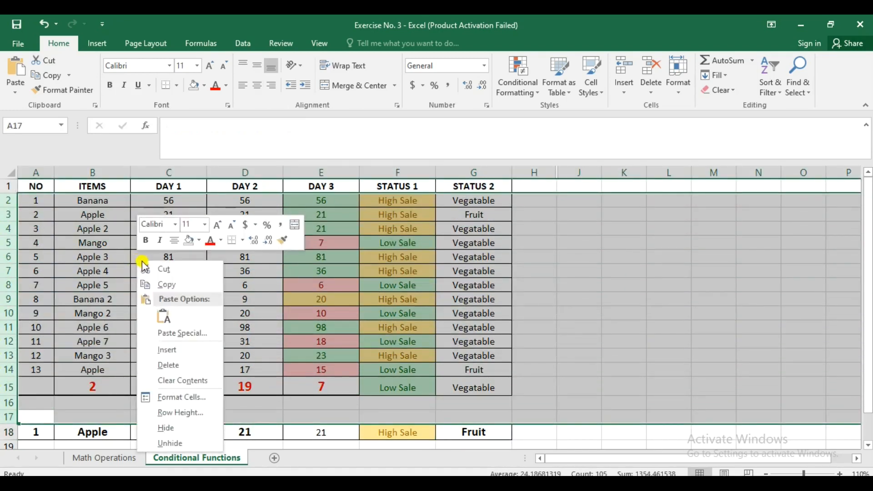
mouse_move(170, 443)
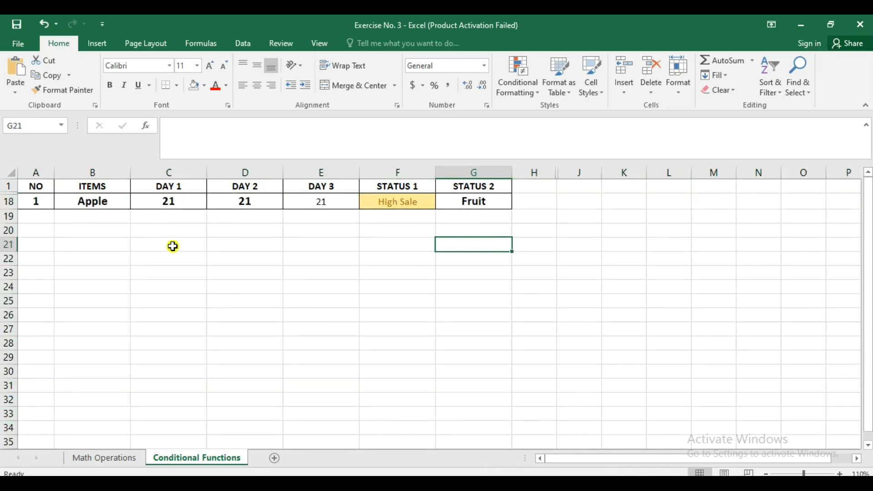
mouse_move(115, 205)
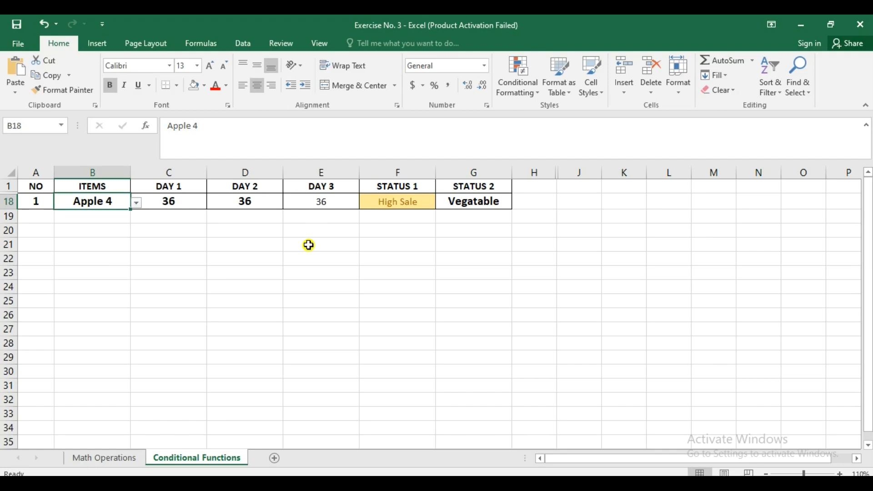
mouse_move(263, 238)
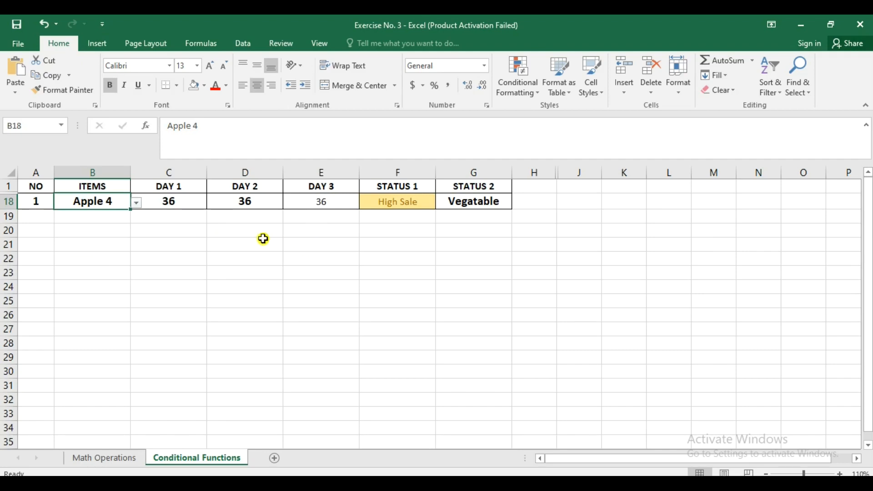
mouse_move(241, 252)
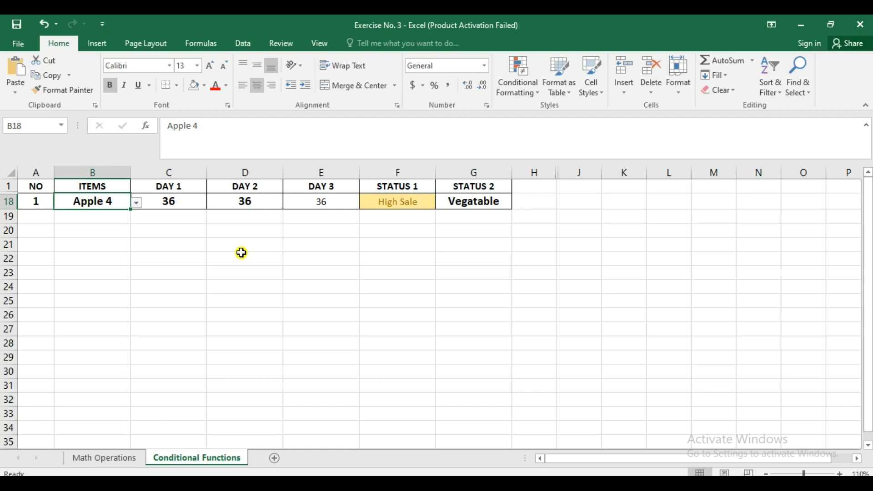
mouse_move(242, 267)
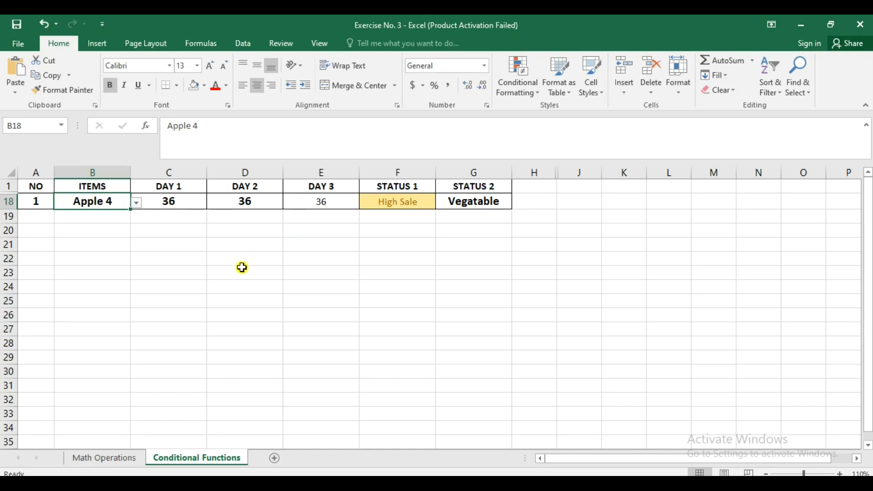
mouse_move(242, 271)
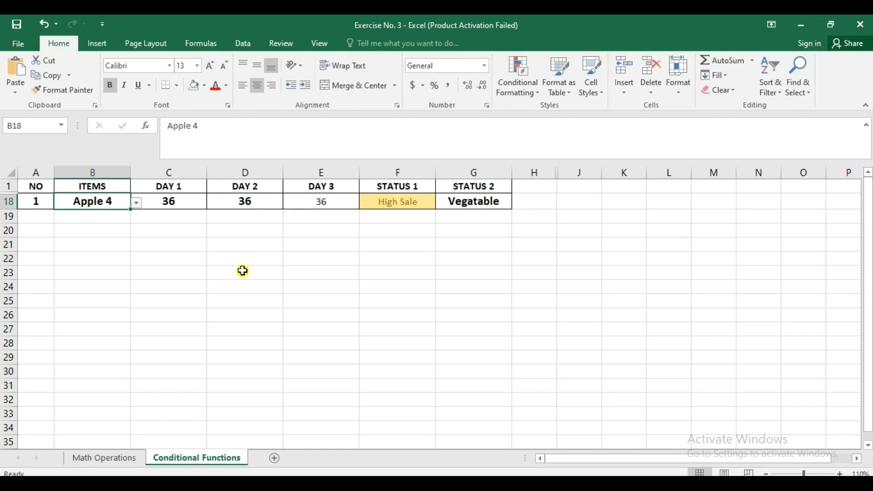
left_click(245, 273)
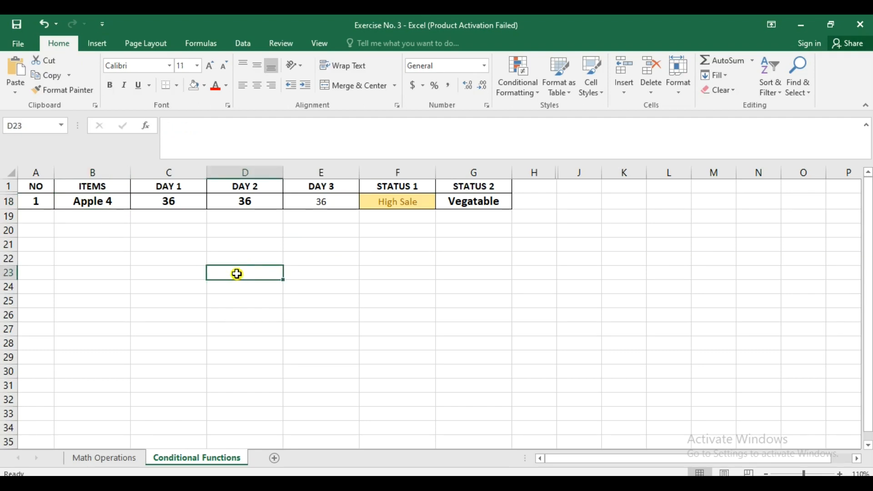
mouse_move(231, 299)
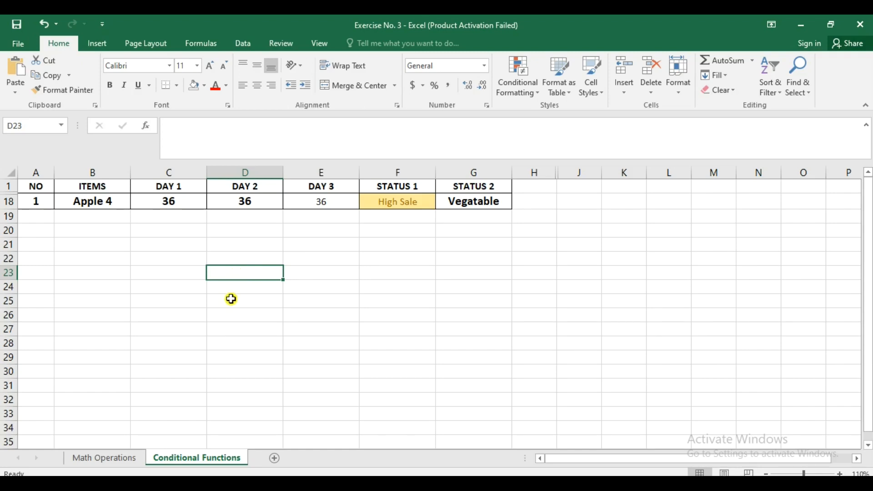
mouse_move(249, 321)
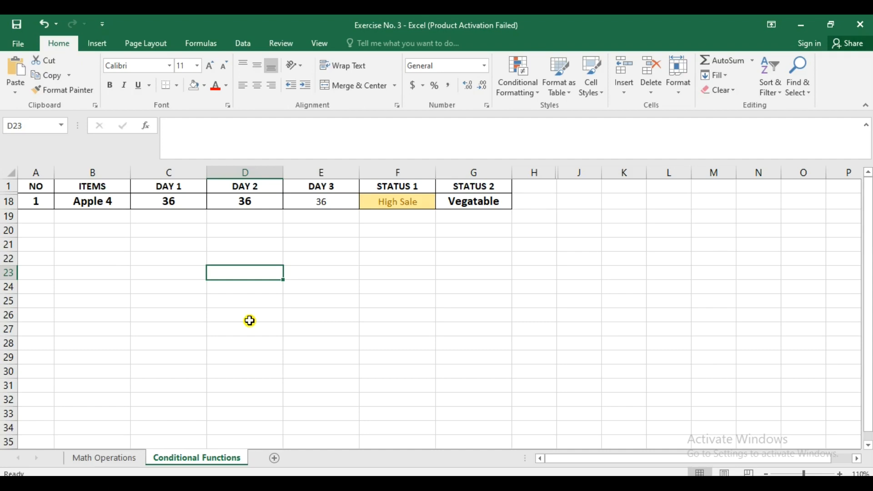
mouse_move(287, 310)
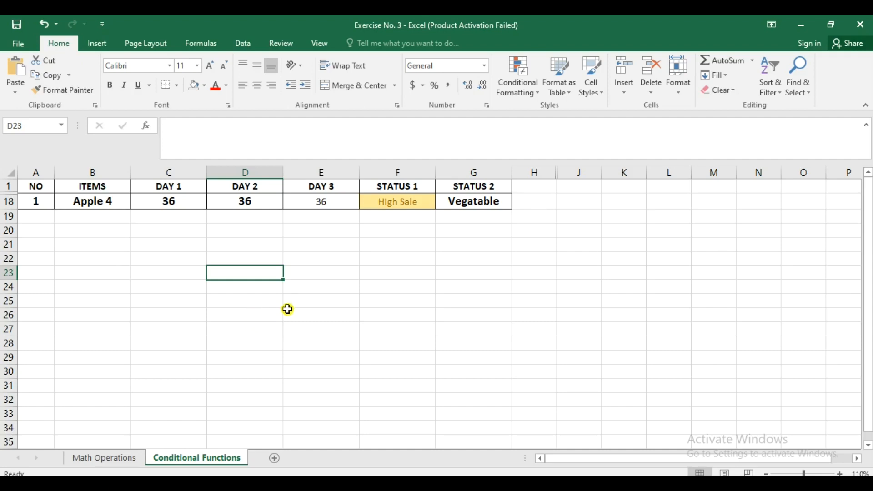
mouse_move(289, 314)
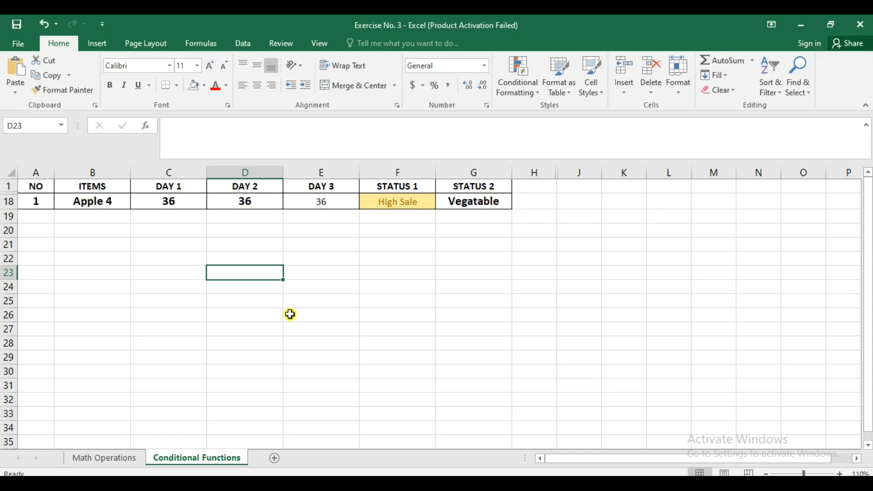
mouse_move(291, 316)
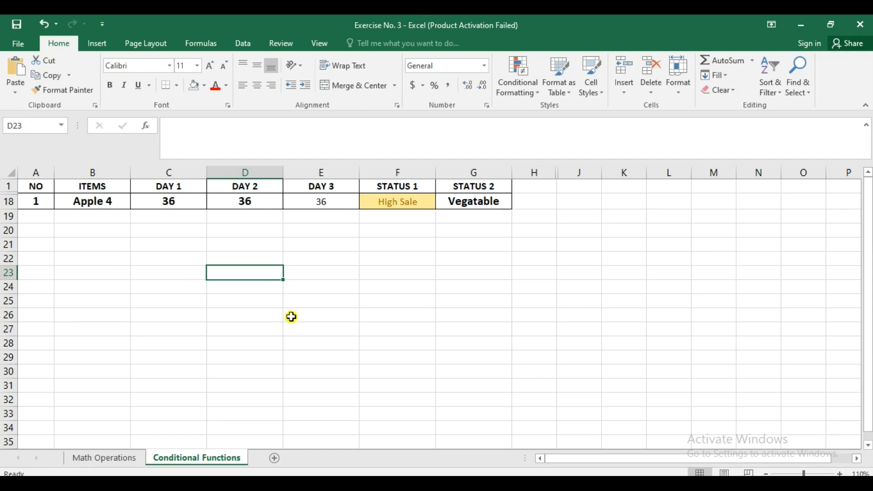
mouse_move(296, 313)
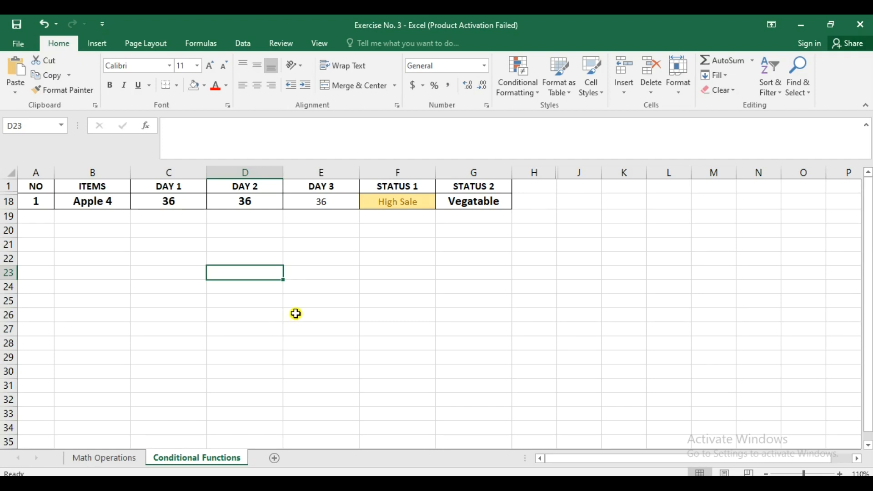
mouse_move(302, 309)
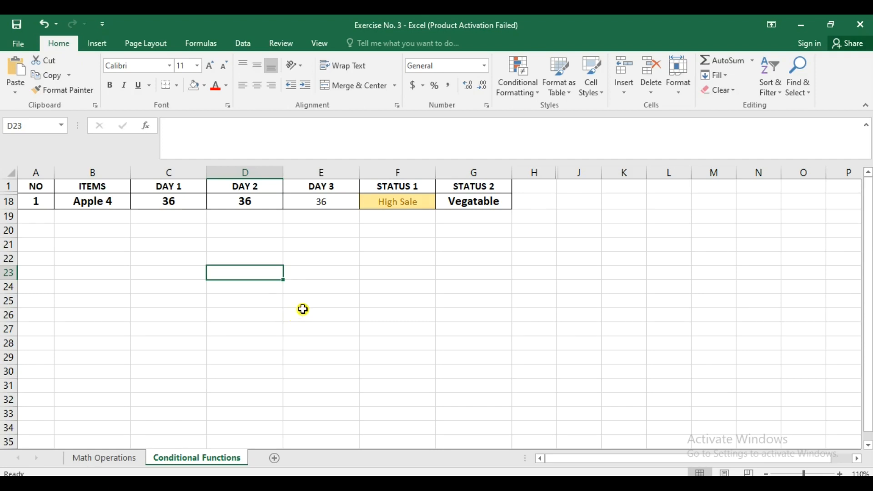